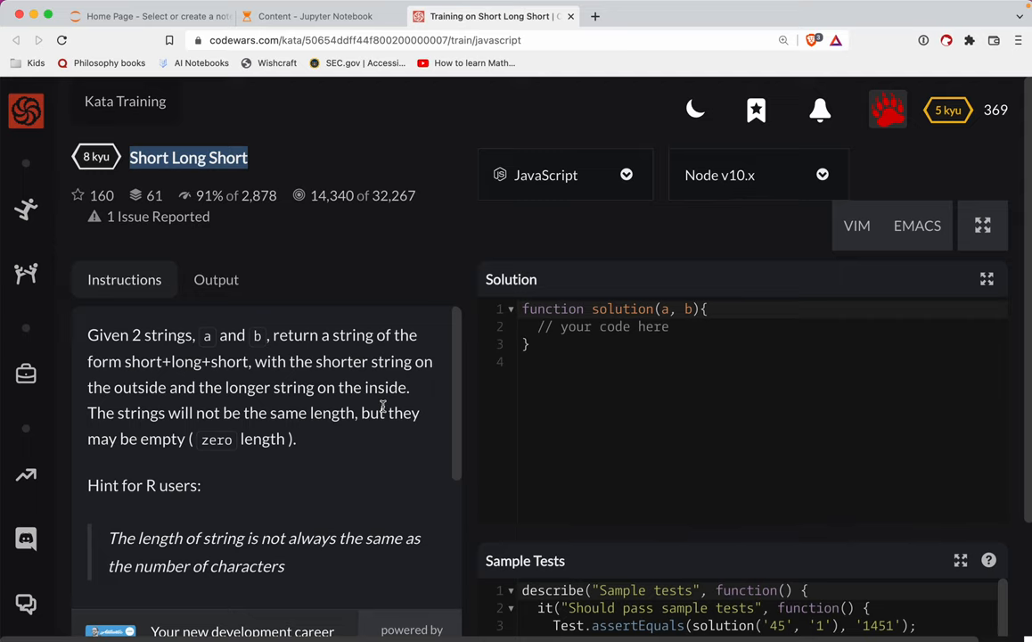
{"action": "mouse_move", "coordinate": [464, 364]}
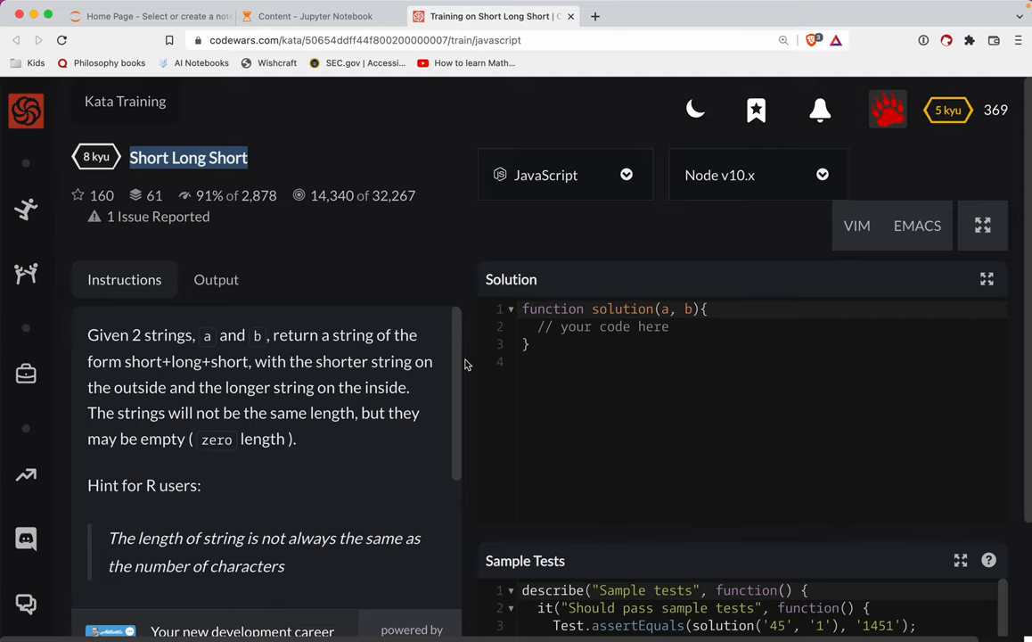
Review the kata instructions — the short+long+short form, the empty-string note and the first example — before editing the solution
{"action": "double_click", "coordinate": [307, 335]}
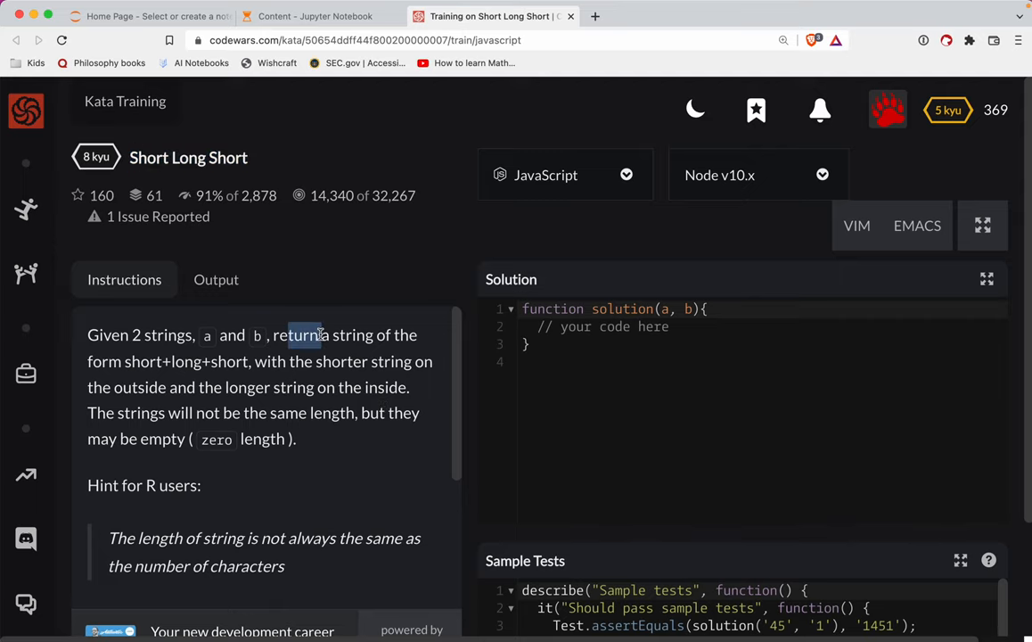
{"action": "double_click", "coordinate": [189, 360]}
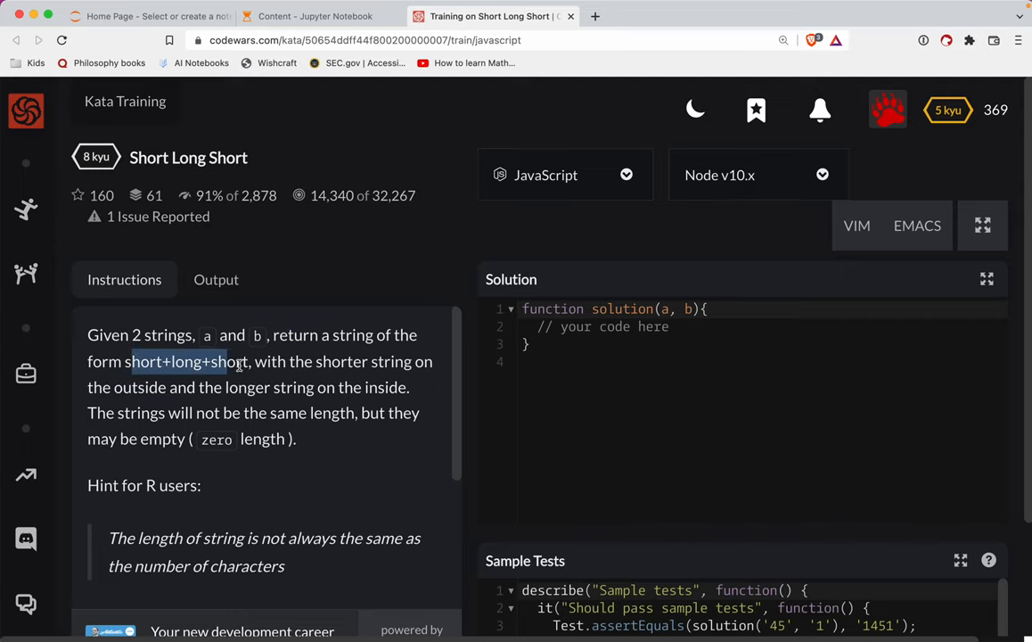
{"action": "left_click_drag", "start_coordinate": [132, 360], "coordinate": [340, 360]}
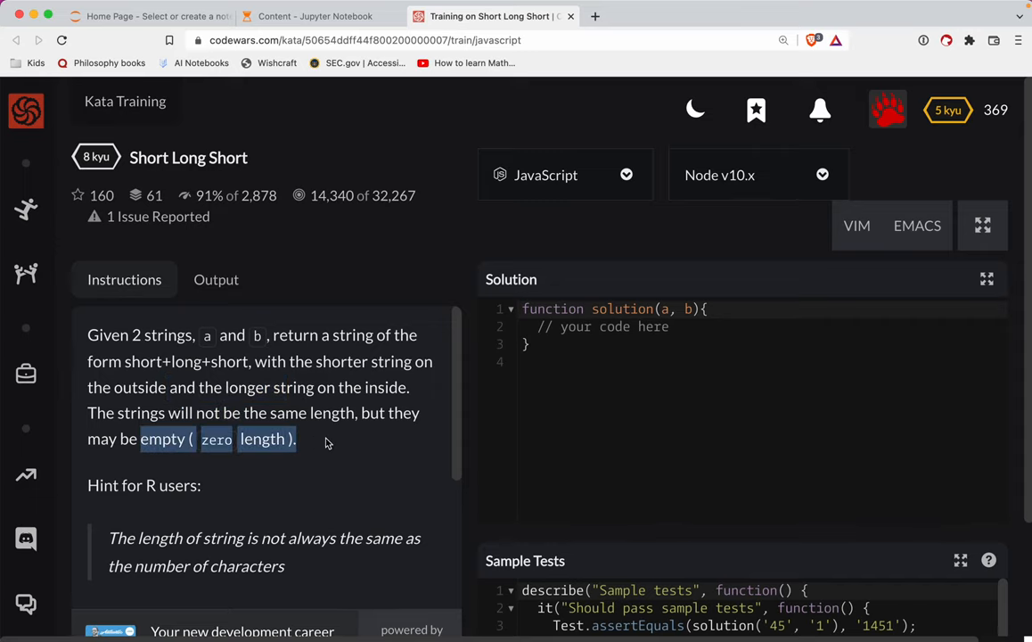
{"action": "scroll", "scroll_direction": "down", "scroll_amount": 3}
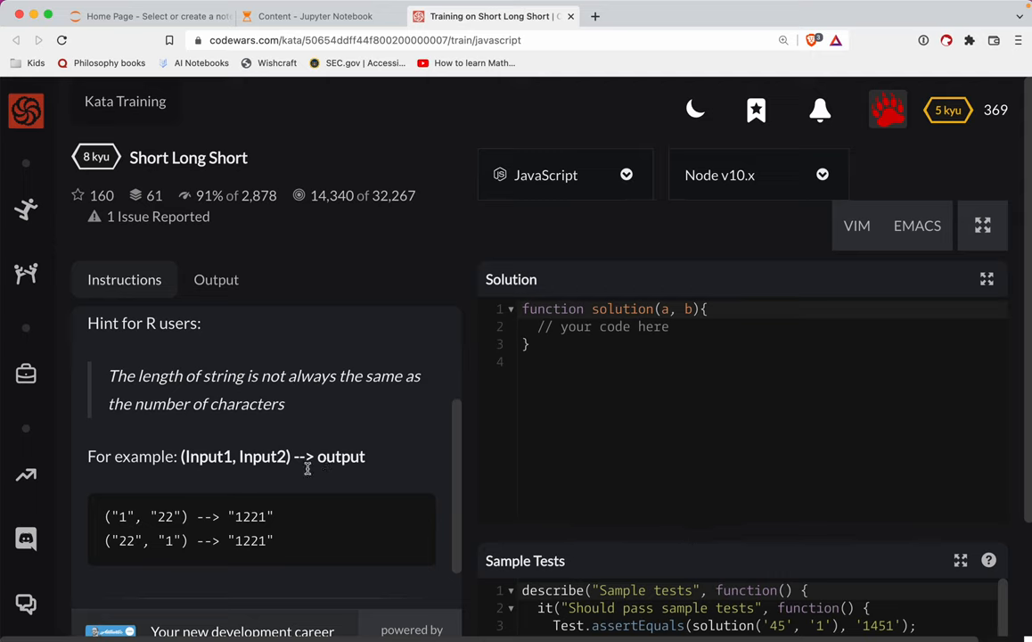
{"action": "mouse_move", "coordinate": [164, 514]}
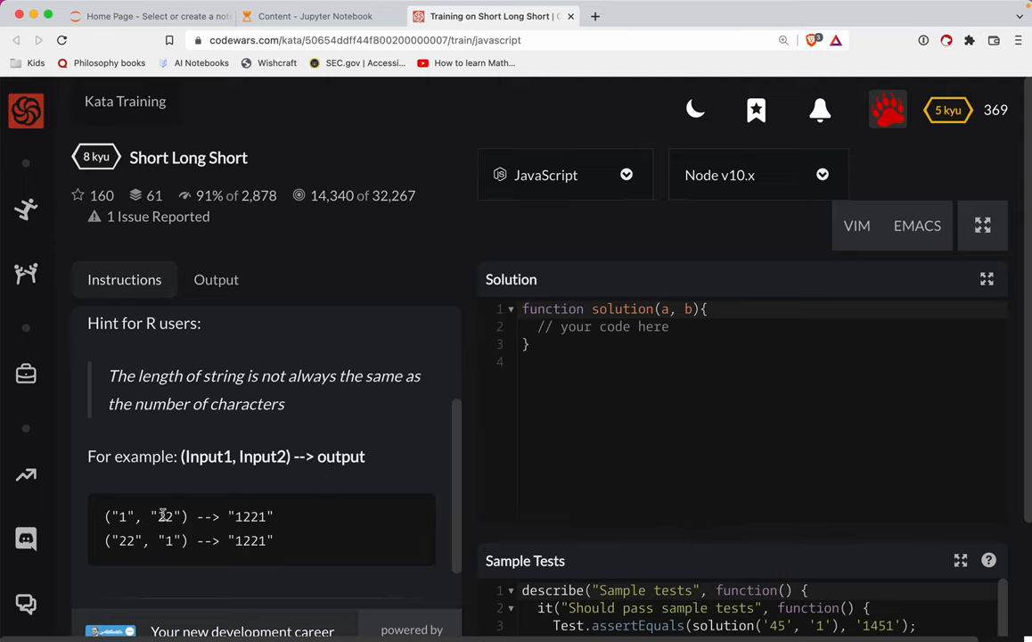
{"action": "double_click", "coordinate": [166, 517]}
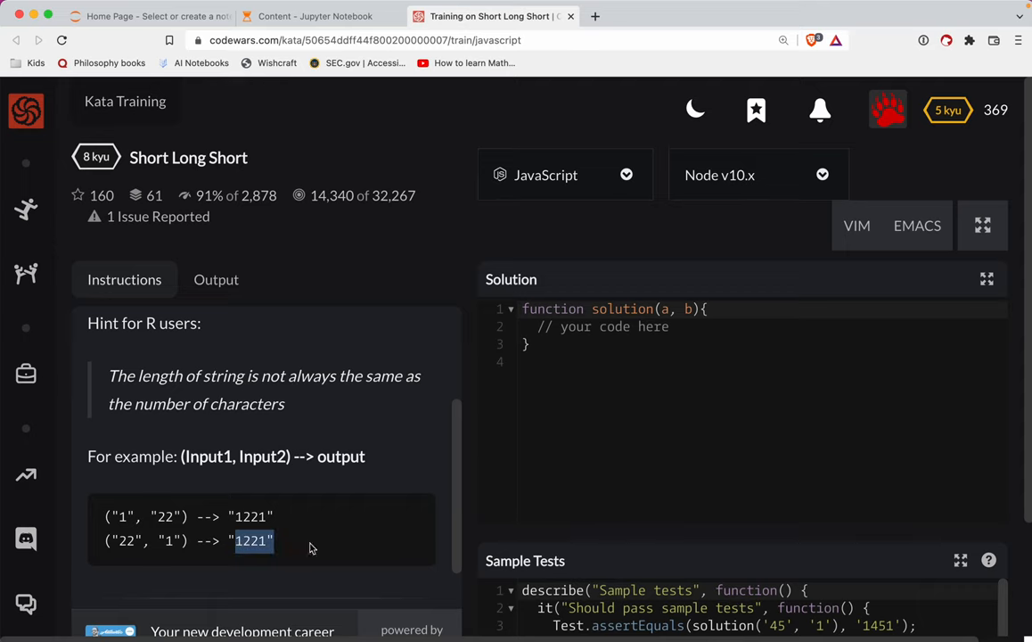
{"action": "scroll", "scroll_direction": "down", "scroll_amount": 3}
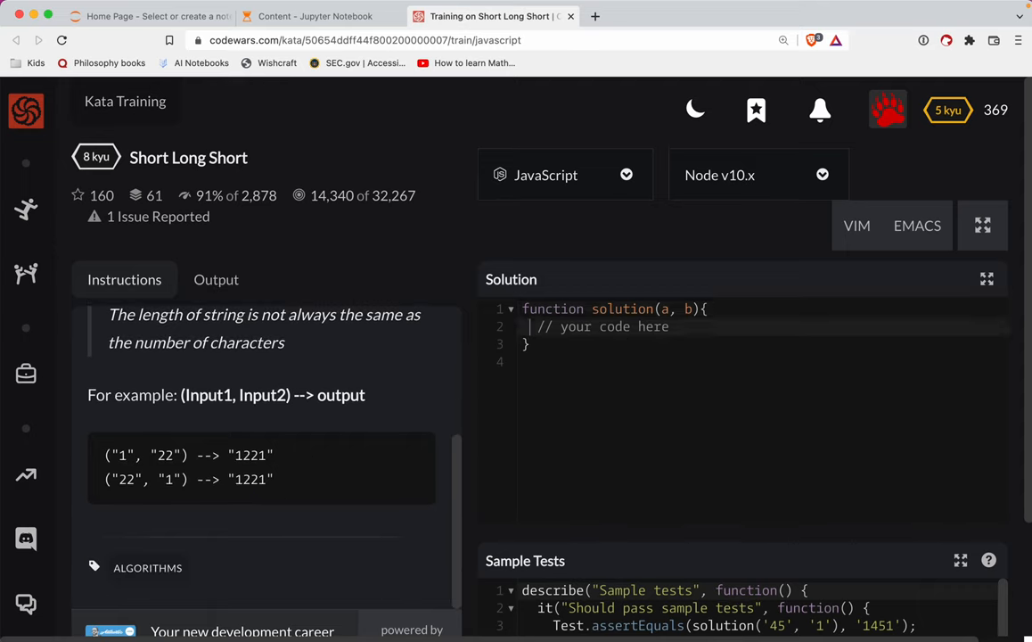
{"action": "left_click", "coordinate": [543, 327]}
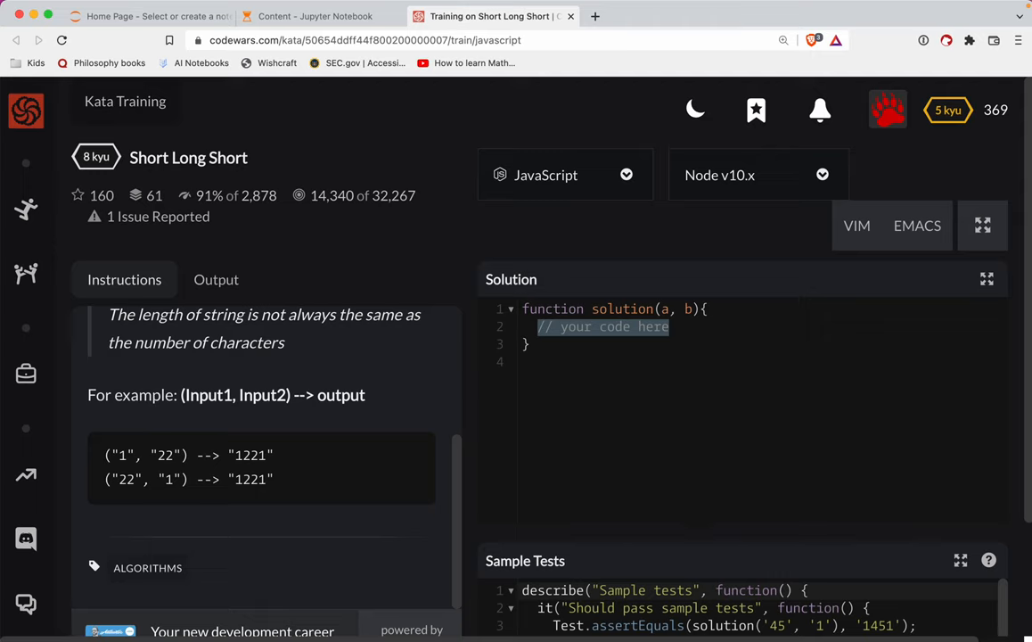
Write the branch: if a.length < b.length, return a + b + a
{"action": "type", "text": "if (a)"}
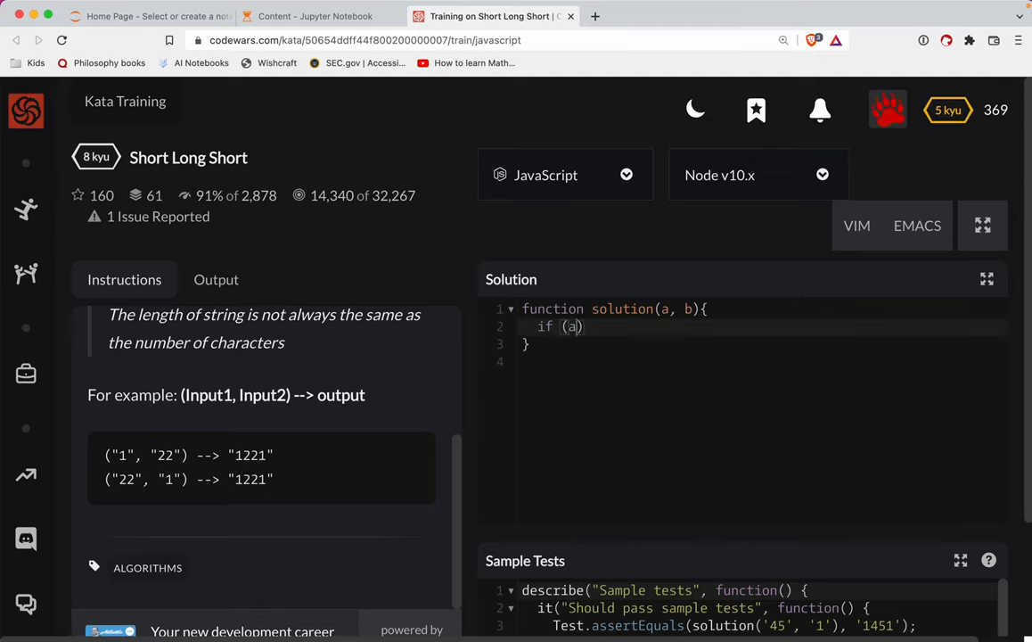
{"action": "type", "text": ".length"}
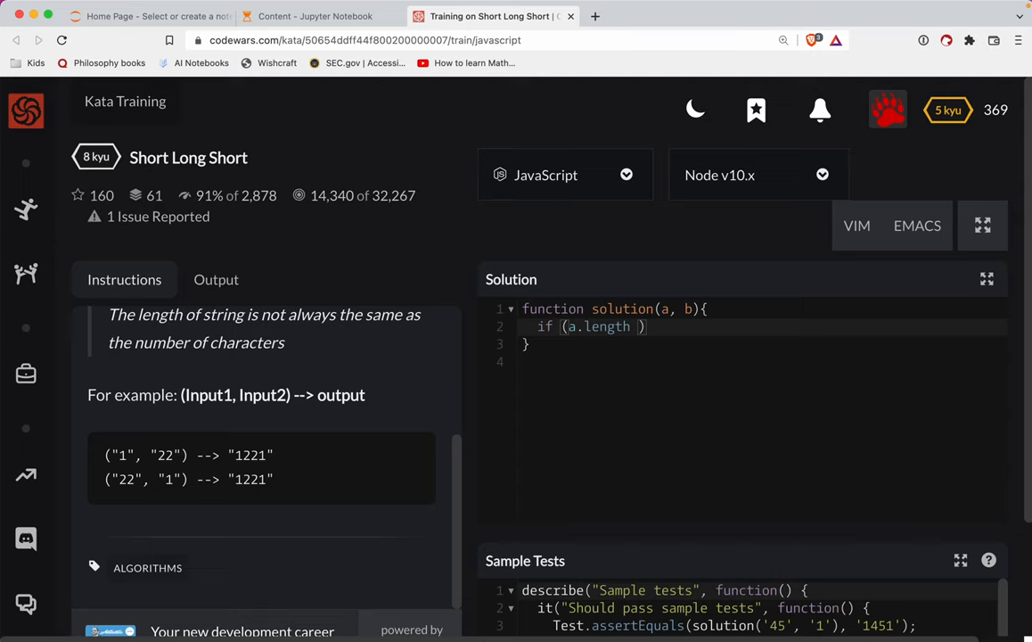
{"action": "type", "text": "< b.len"}
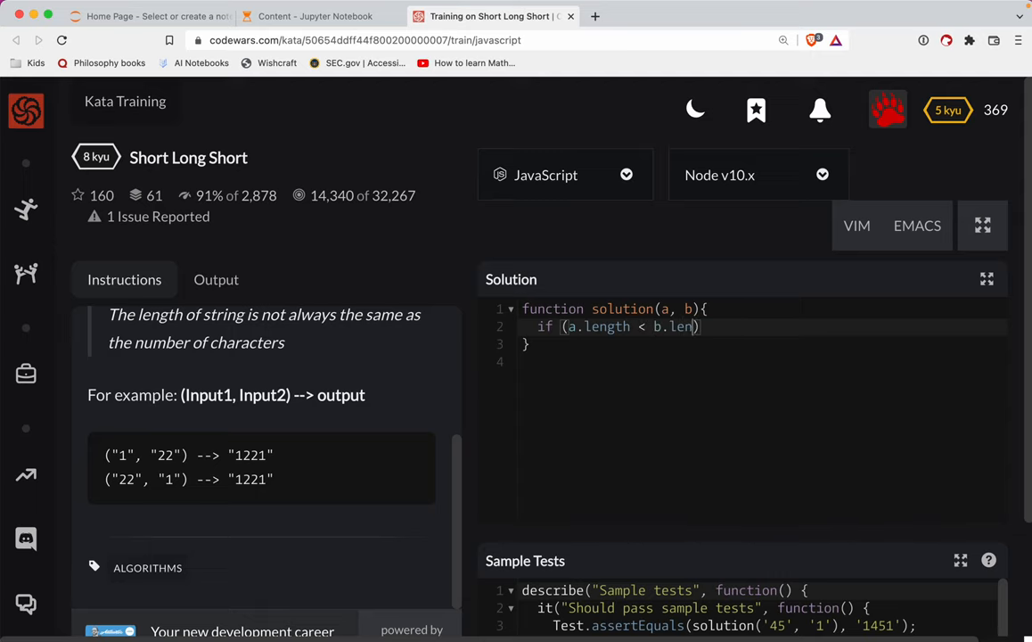
{"action": "type", "text": "gth)"}
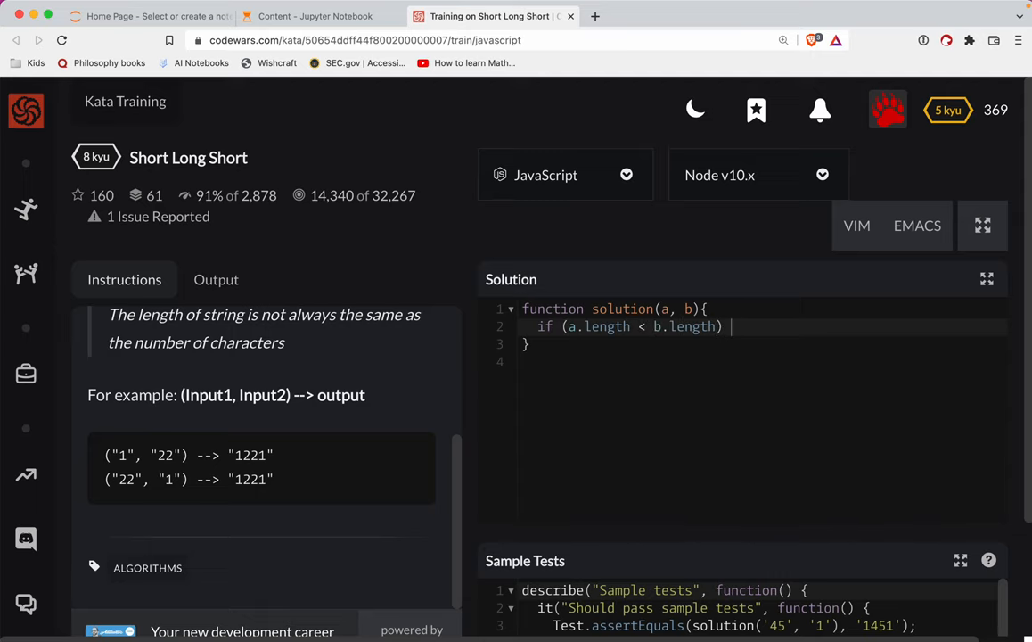
{"action": "type", "text": "return"}
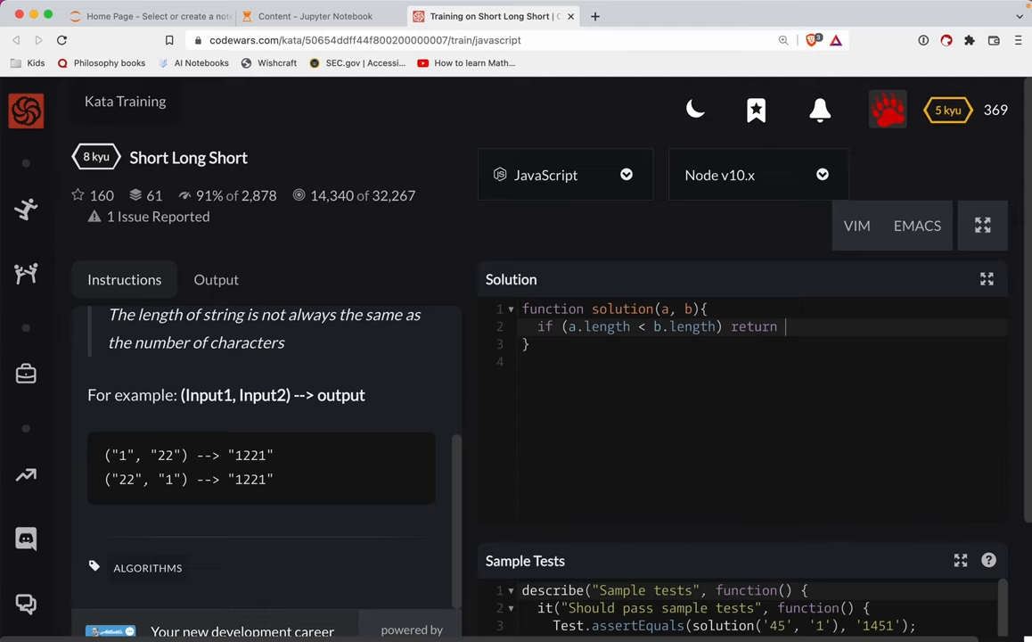
{"action": "type", "text": "a +"}
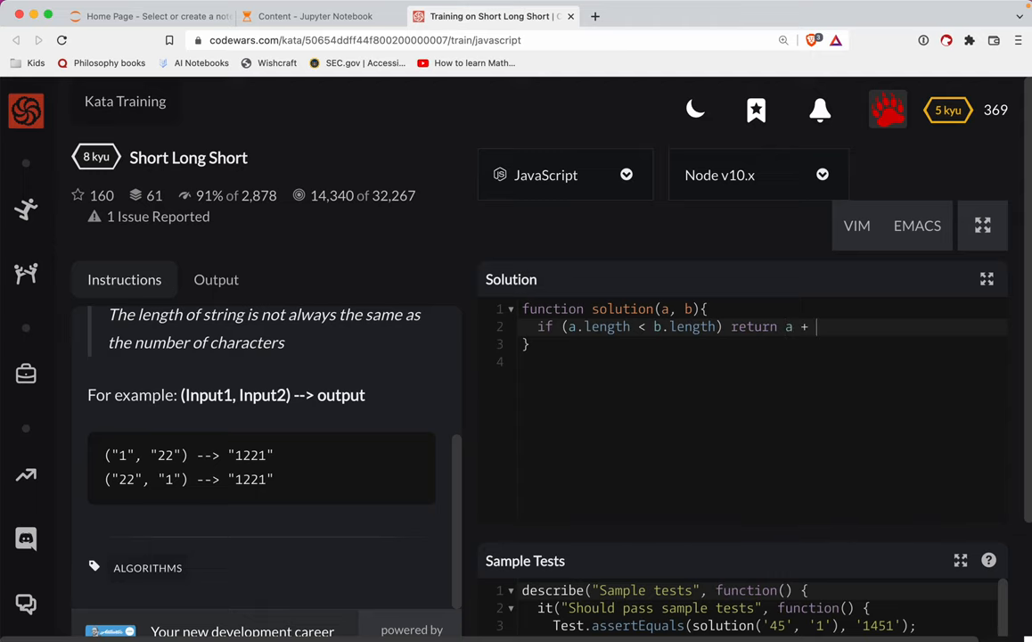
{"action": "type", "text": "b + a"}
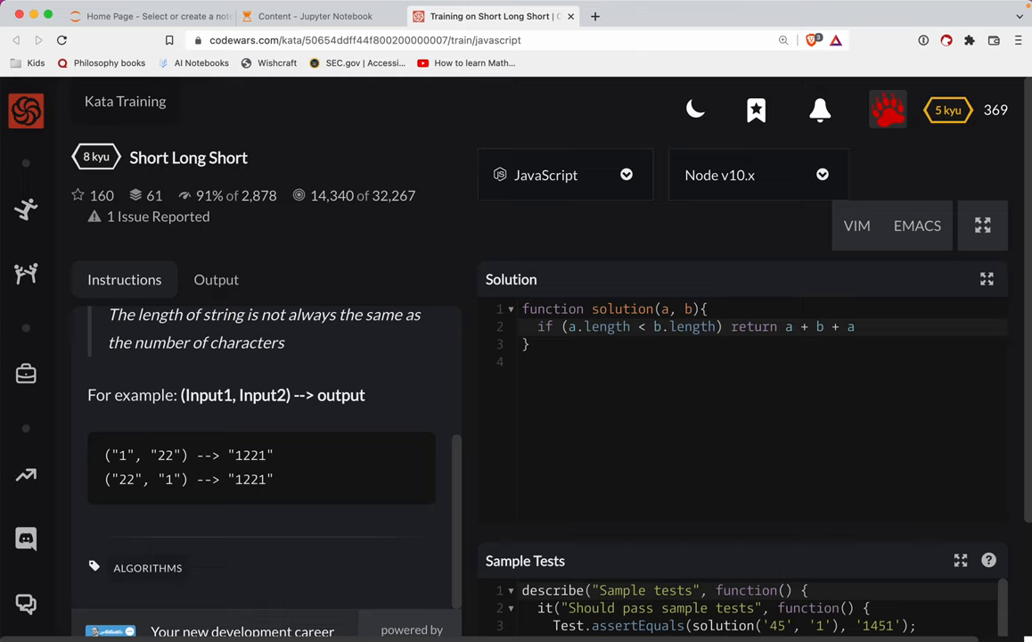
Add the fallback return b + a + b, pass all tests with Attempt, and submit the solution
{"action": "type", "text": "return"}
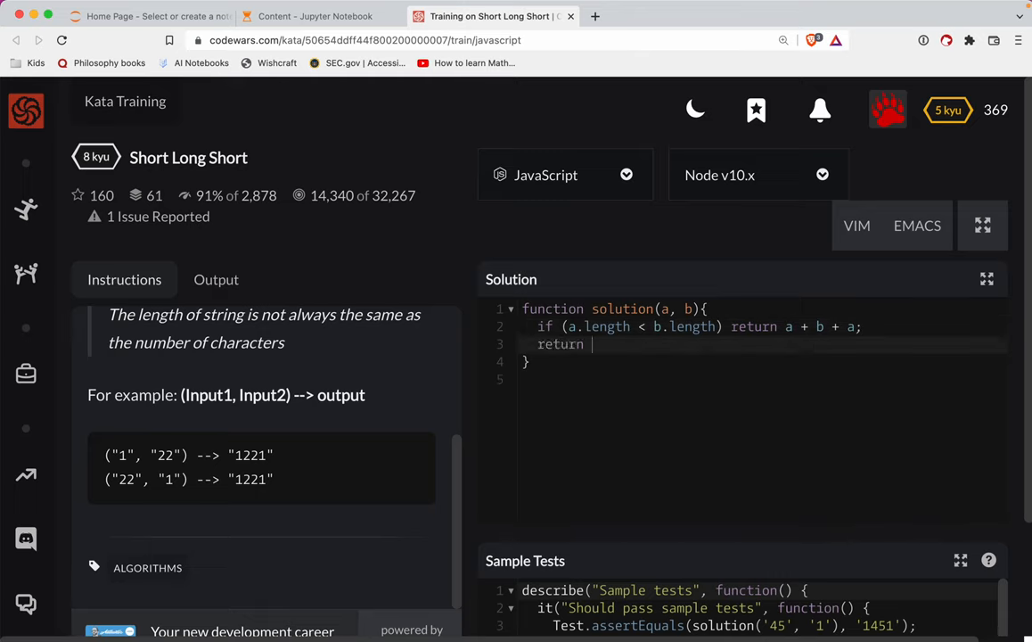
{"action": "type", "text": "b + a B"}
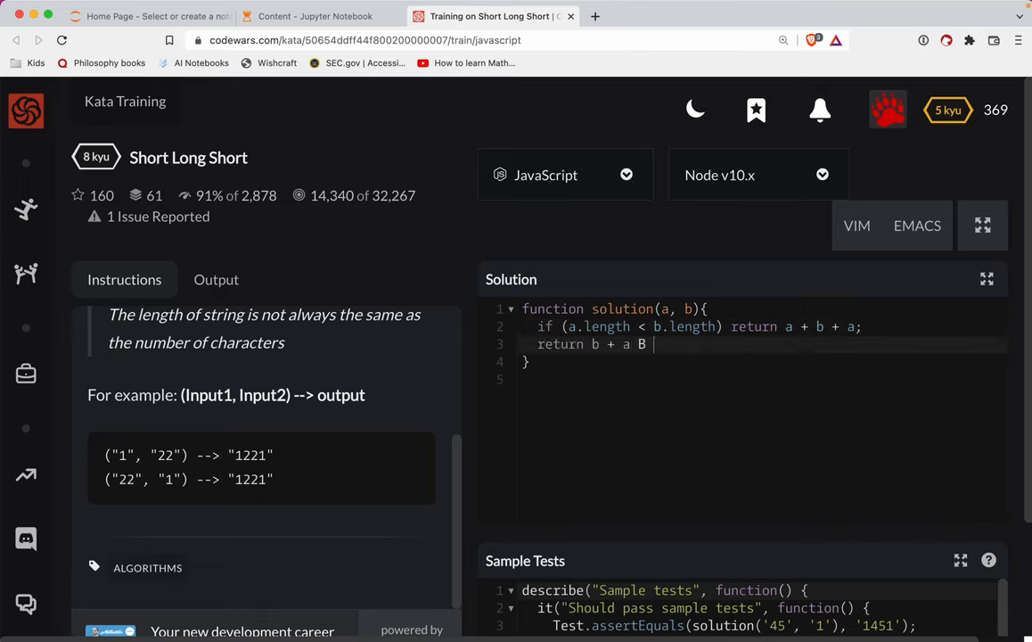
{"action": "type", "text": "b;"}
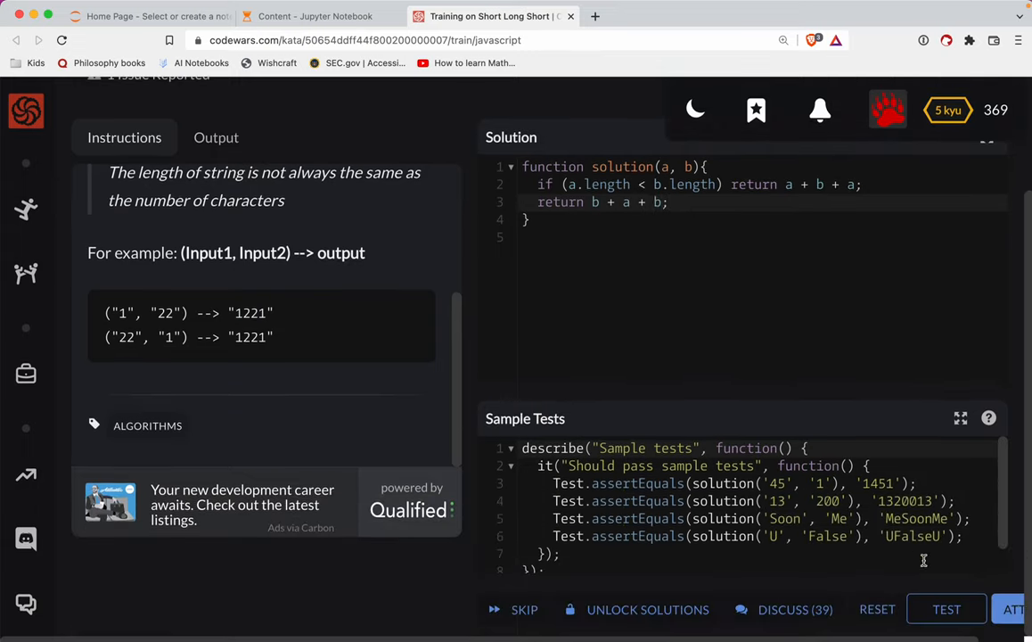
{"action": "left_click", "coordinate": [946, 610]}
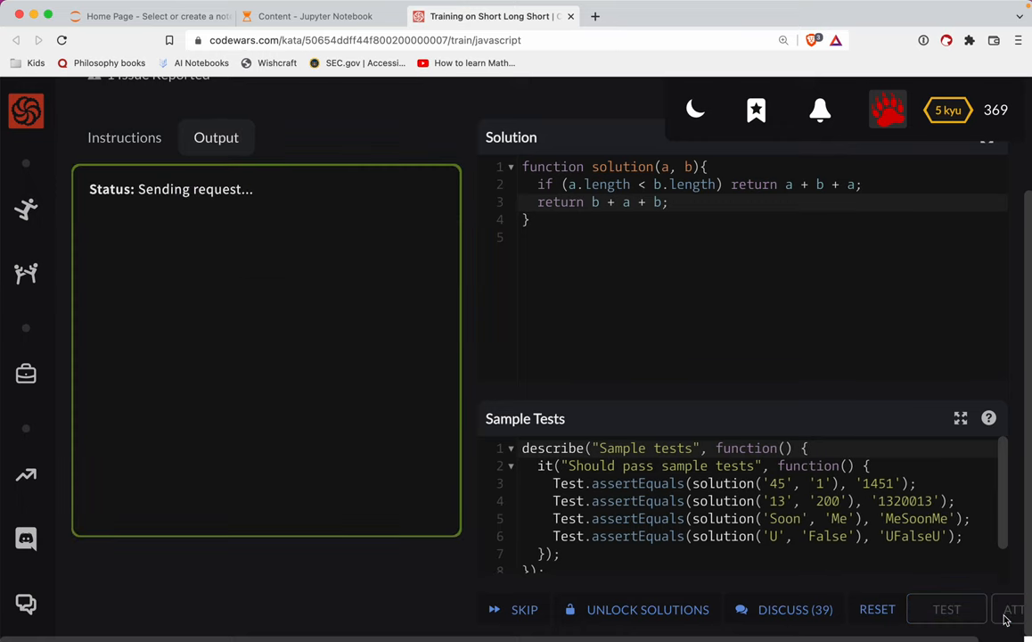
{"action": "left_click", "coordinate": [1012, 610]}
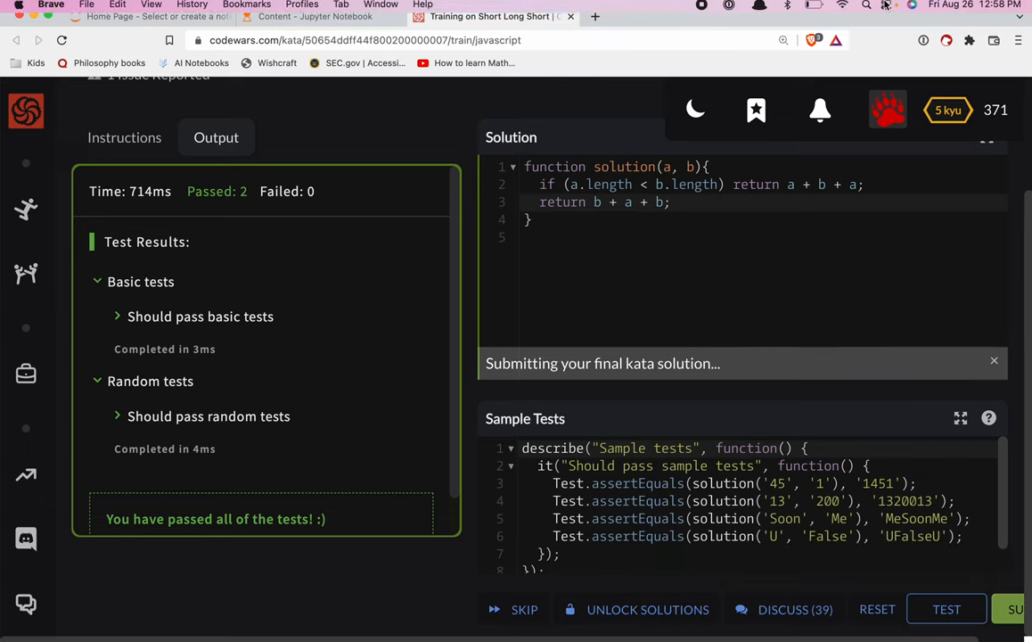